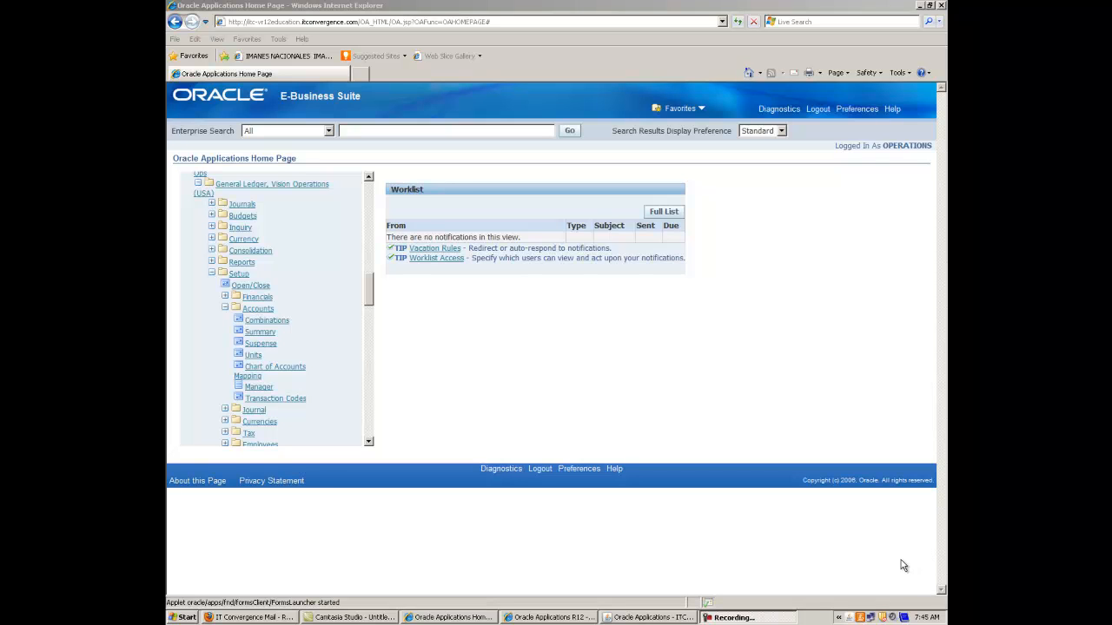
mouse_move(482, 390)
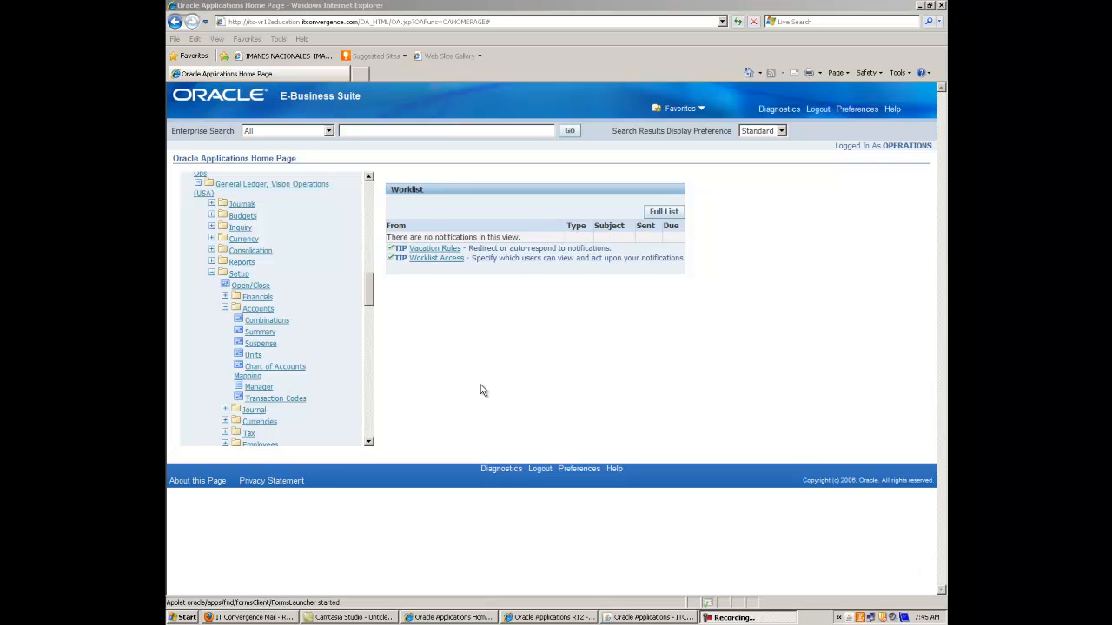
mouse_move(384, 338)
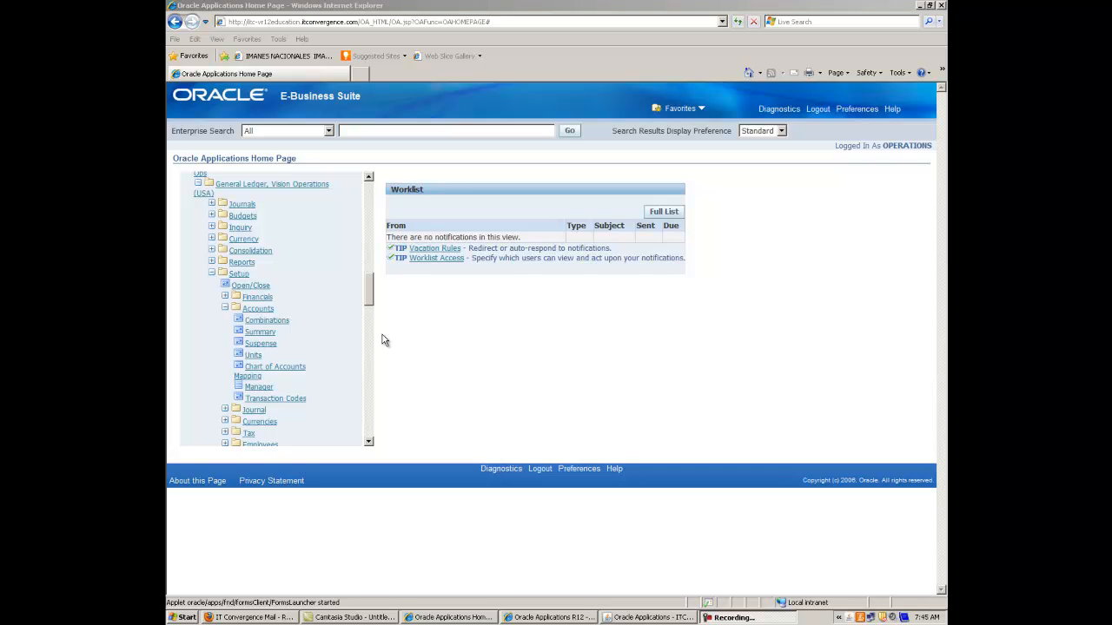
mouse_move(266, 324)
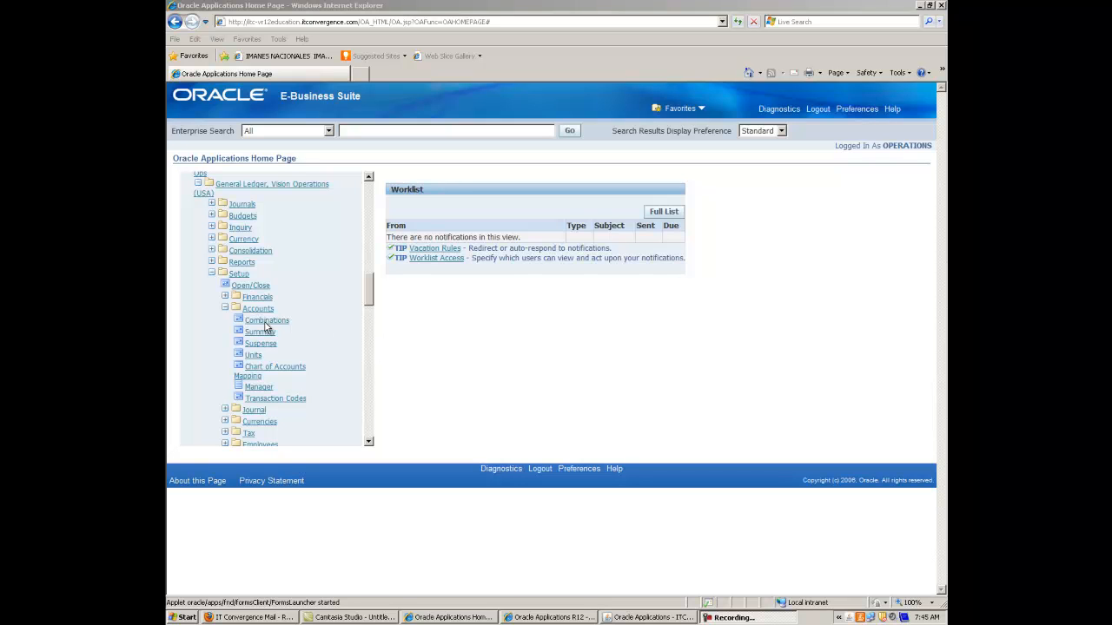
mouse_move(573, 547)
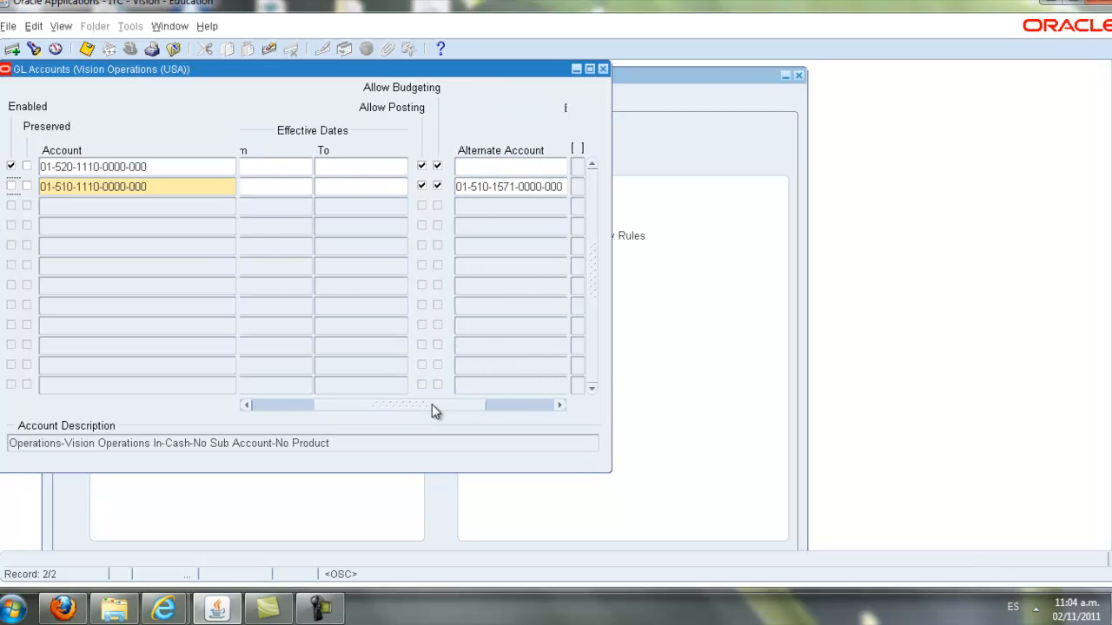
Step: Scroll the GL Accounts form right to show the balanced-budget and reconciliation settings
left_click_drag(434, 405, 511, 405)
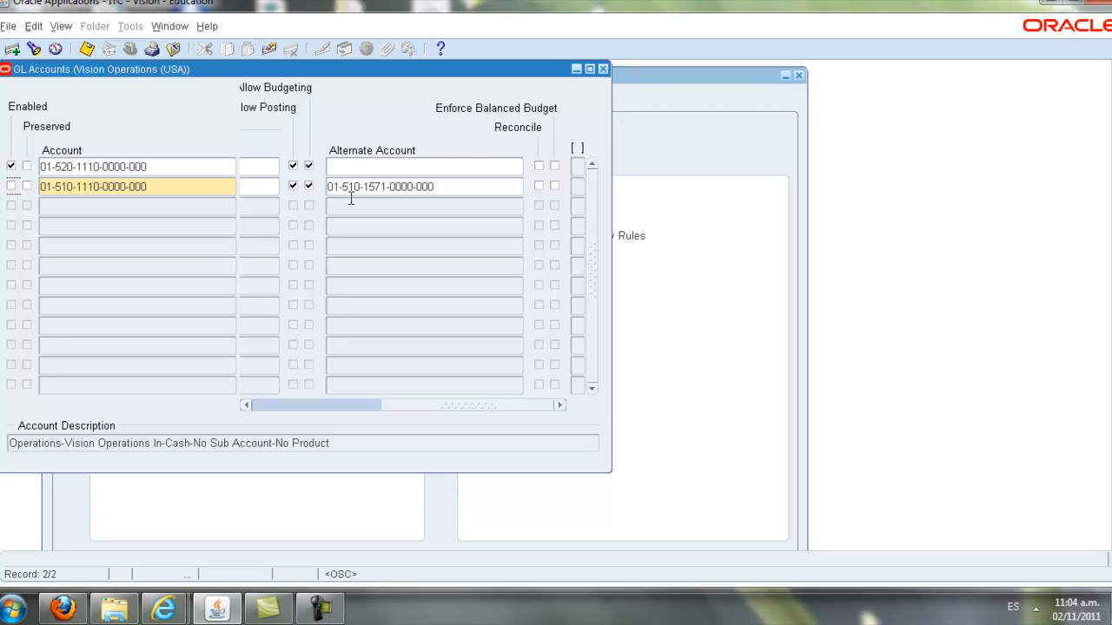
mouse_move(542, 215)
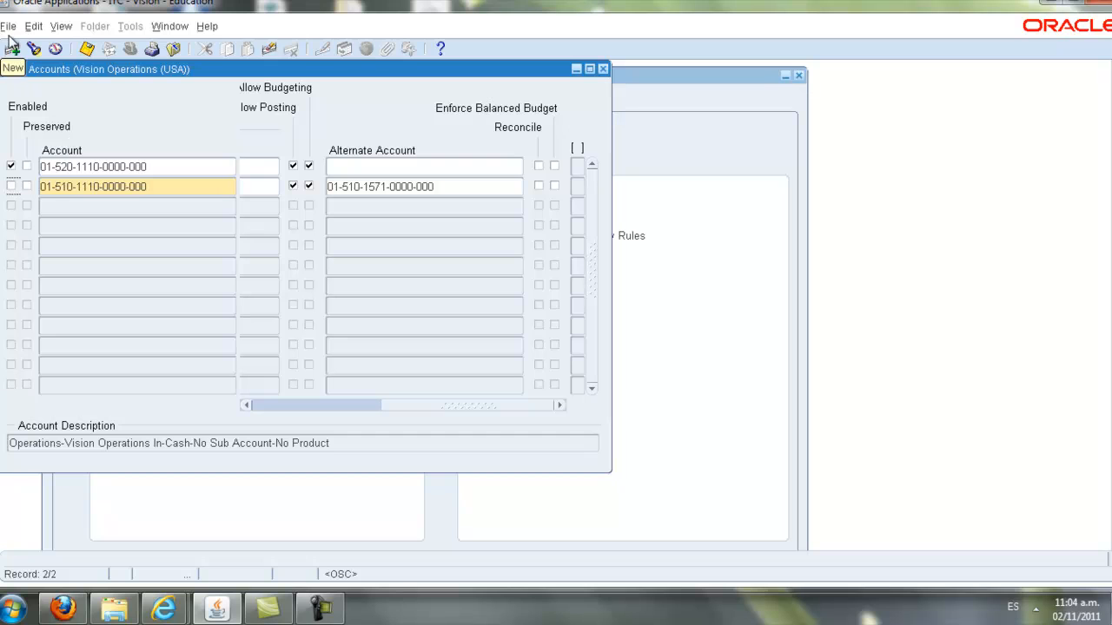
Step: Open the File menu to reach Save for the GL Accounts changes
left_click(10, 25)
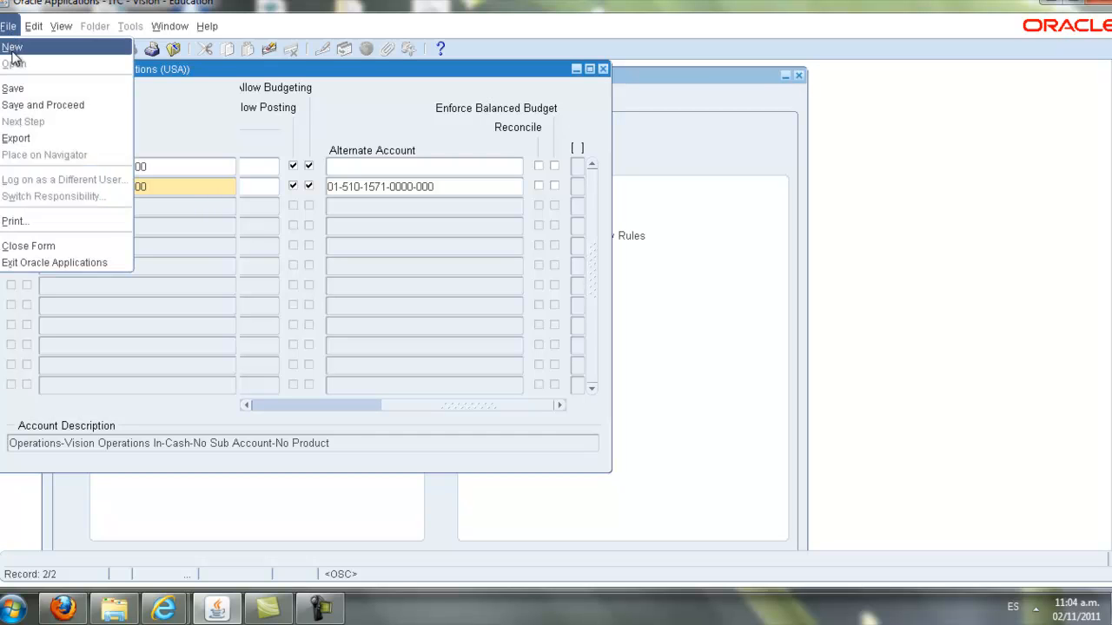
mouse_move(11, 87)
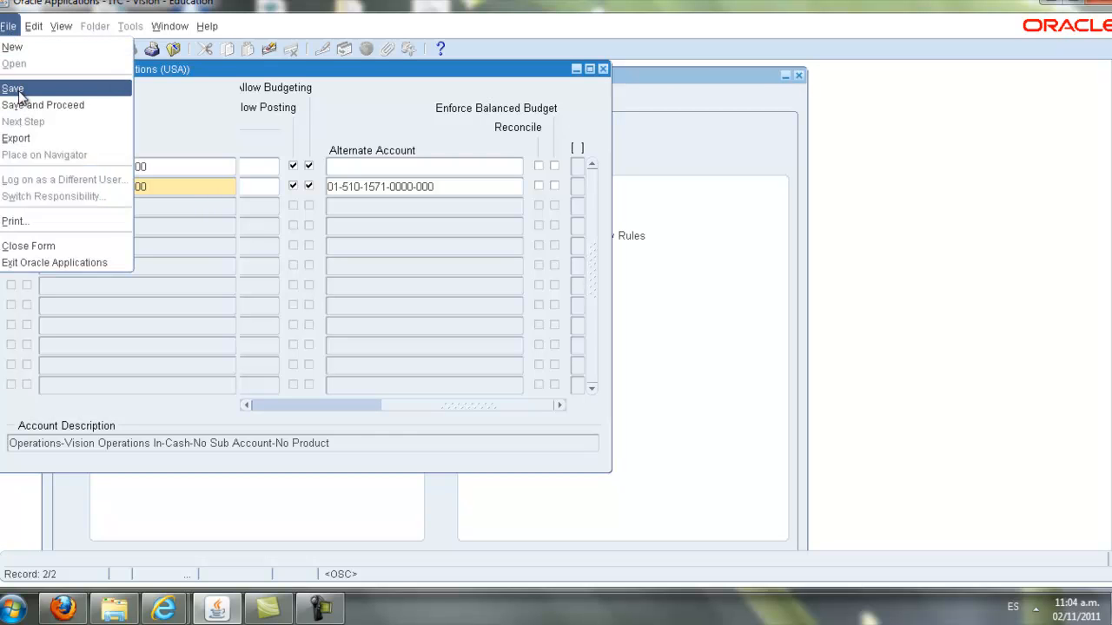